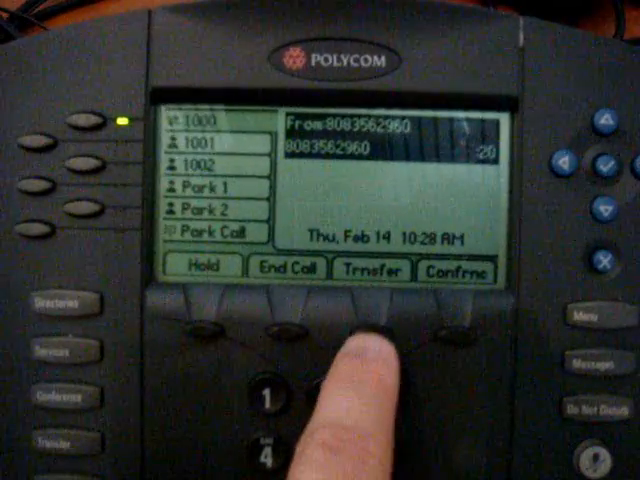
{"action": "left_click", "coordinate": [370, 271]}
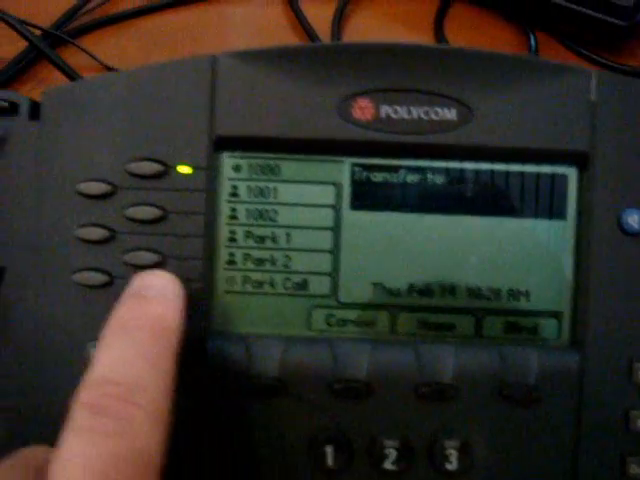